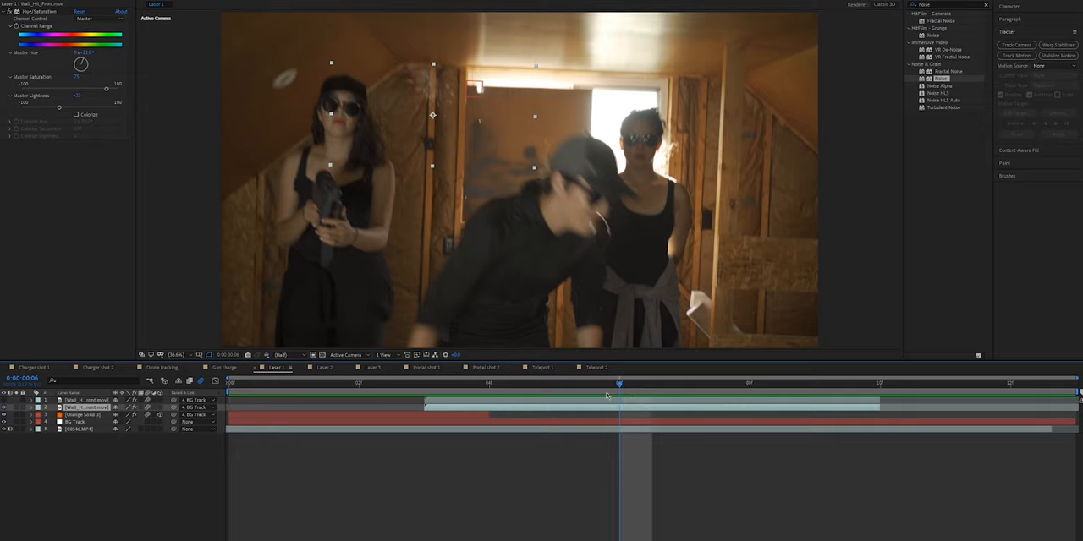
- Scrub through the hit back to frame 0, then show layer 1's Fast Box Blur and VC Color Vibrance
{"action": "left_click", "coordinate": [554, 386]}
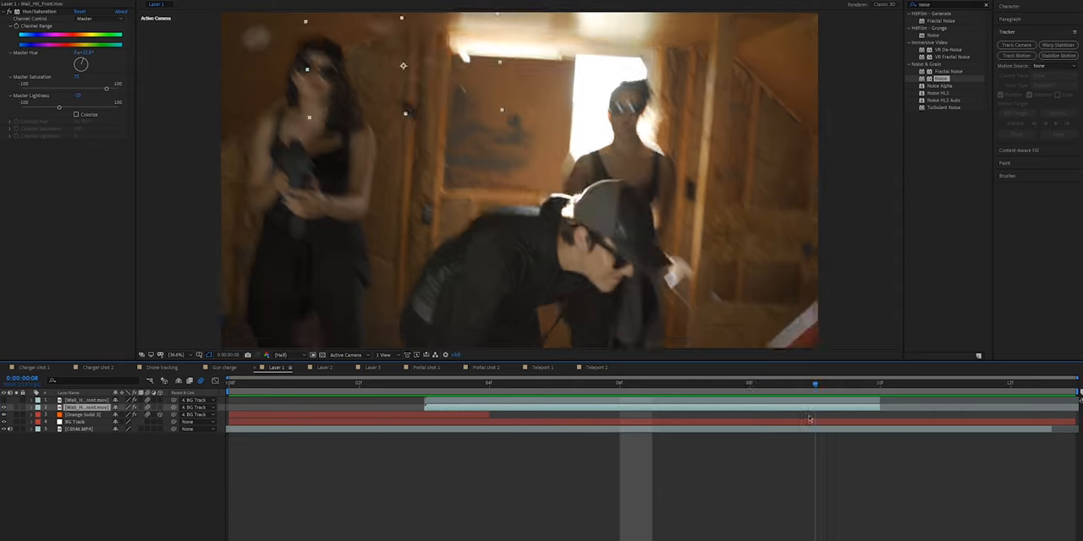
{"action": "left_click", "coordinate": [488, 383]}
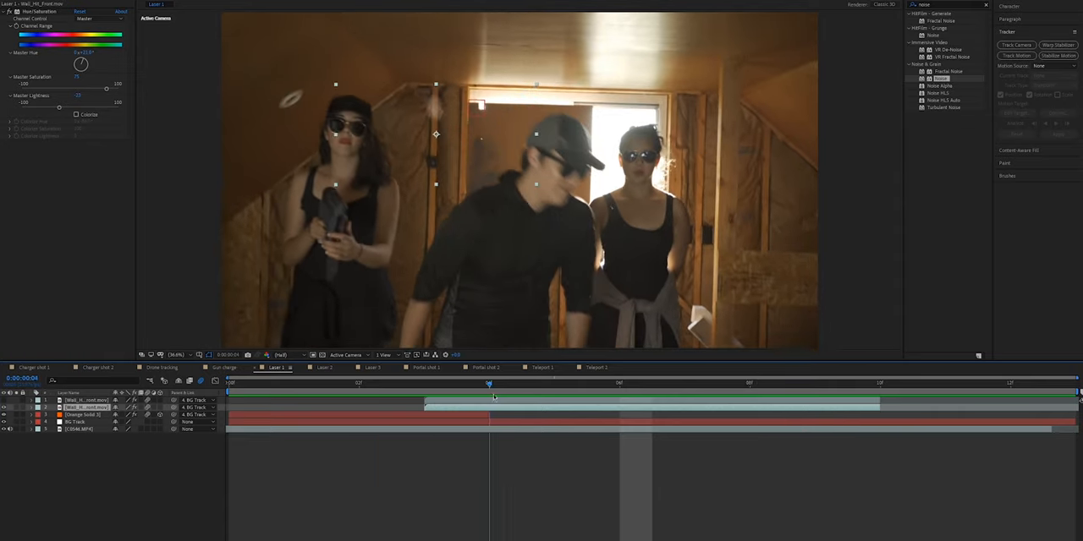
{"action": "left_click", "coordinate": [618, 384]}
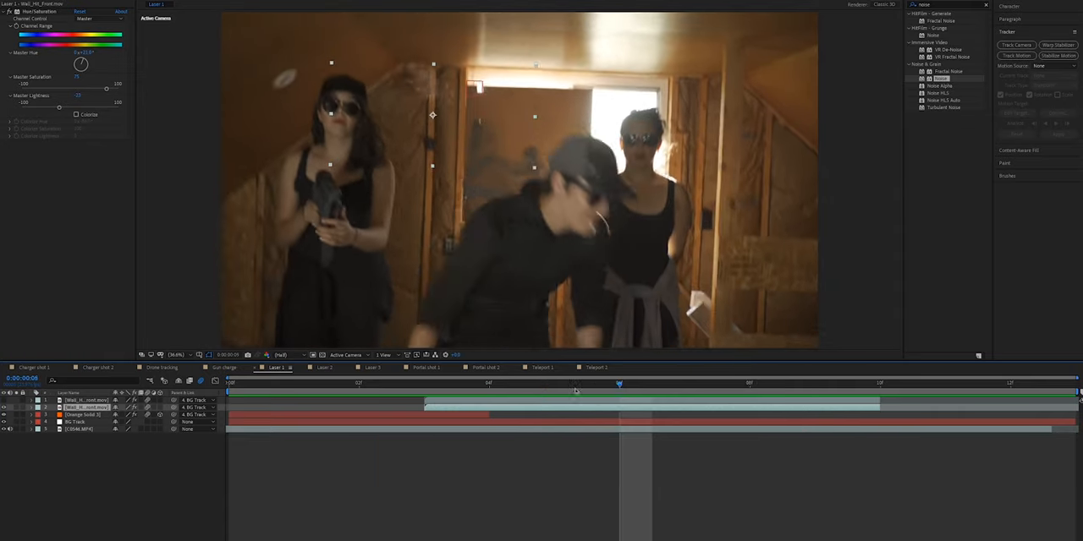
{"action": "left_click", "coordinate": [880, 383]}
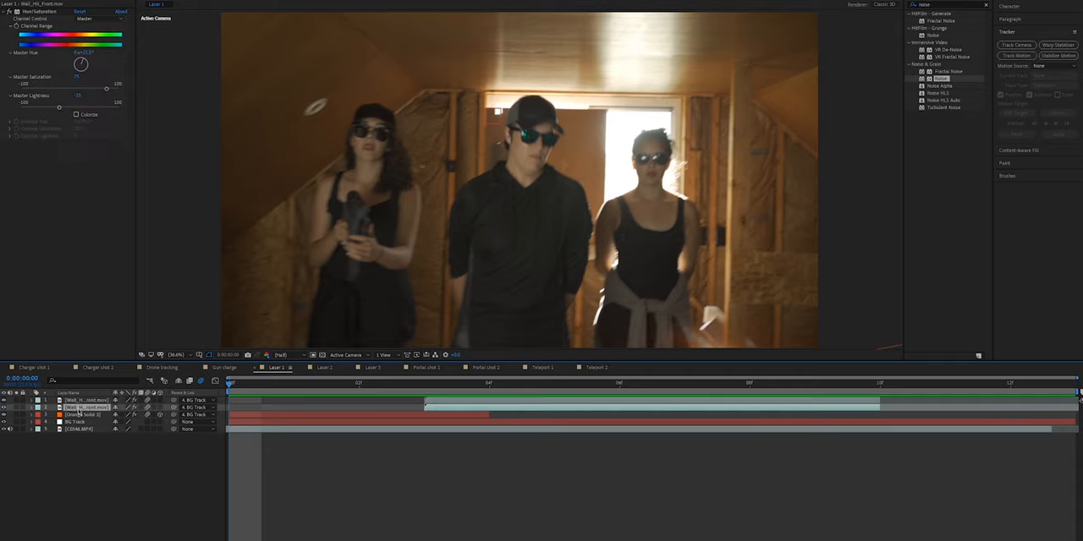
{"action": "left_click", "coordinate": [85, 400]}
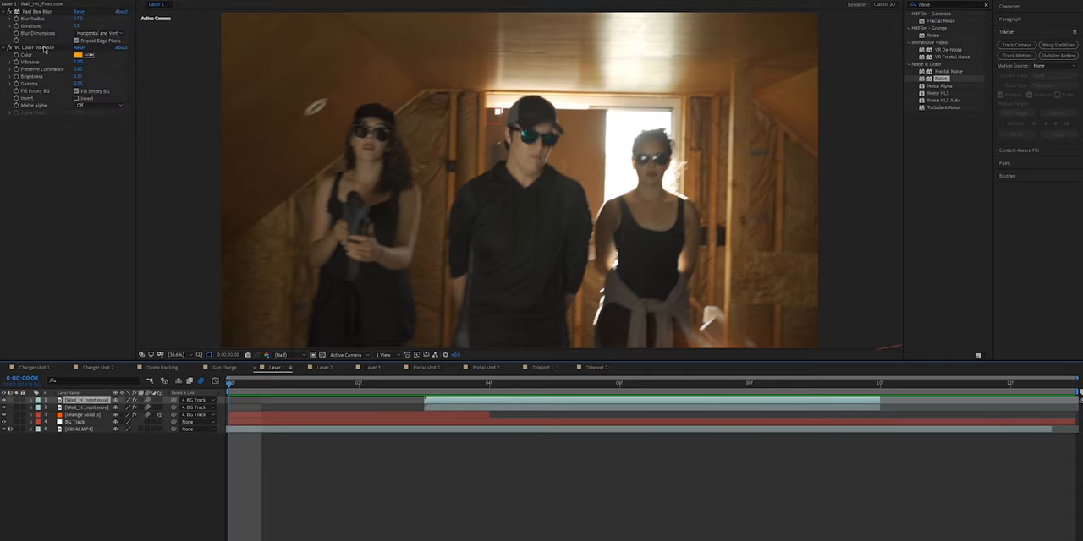